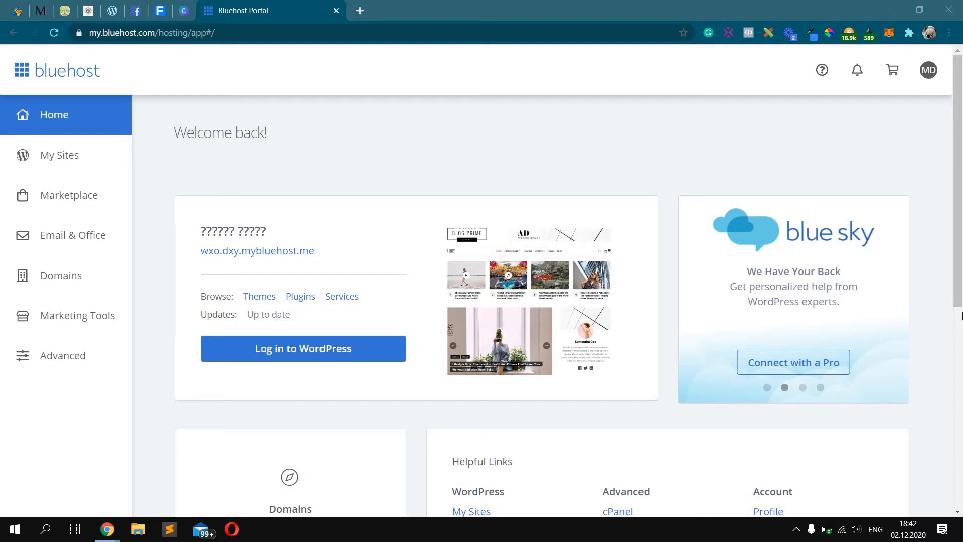
{"action": "mouse_move", "coordinate": [280, 328]}
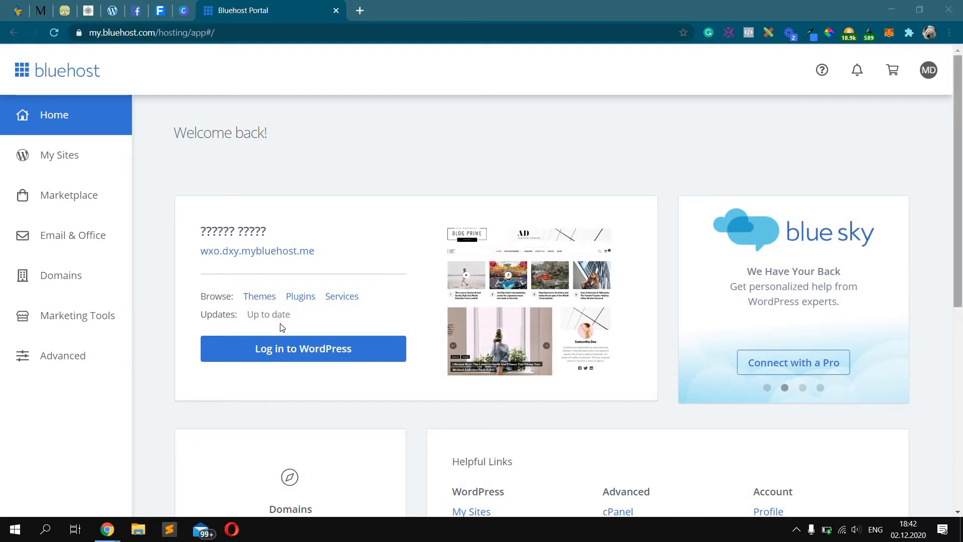
Go to My Sites, scroll to the liuter.com card and open its options menu.
{"action": "left_click", "coordinate": [59, 155]}
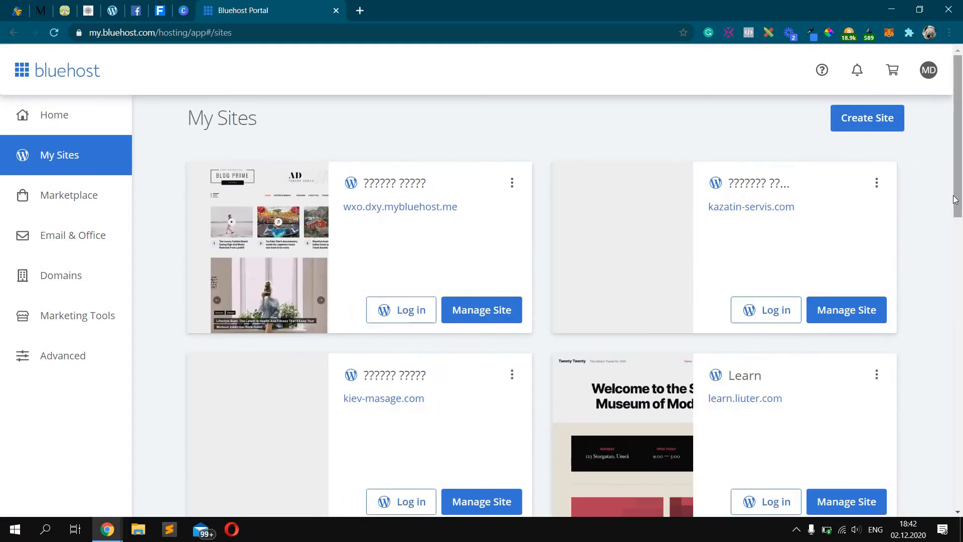
{"action": "scroll", "scroll_direction": "down", "scroll_amount": 3}
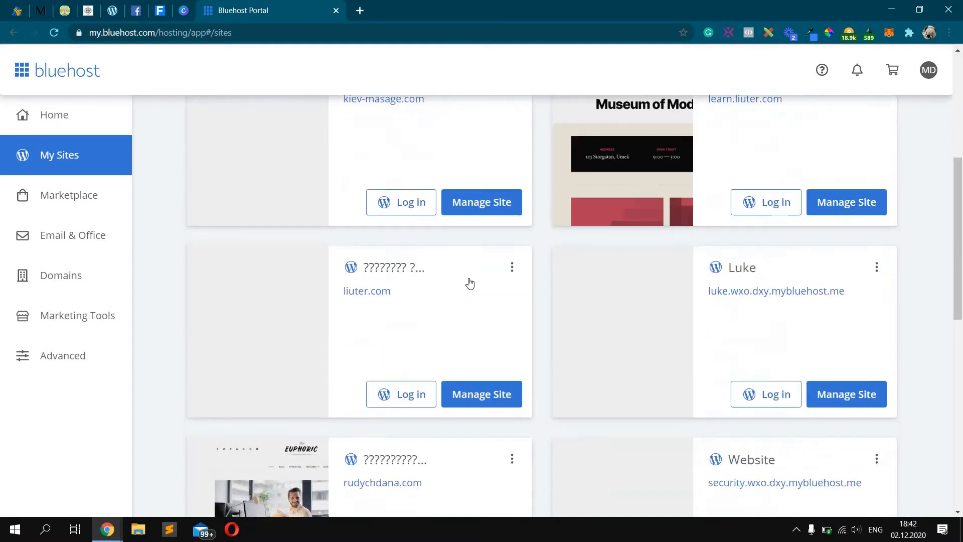
{"action": "scroll", "scroll_direction": "down", "scroll_amount": 3}
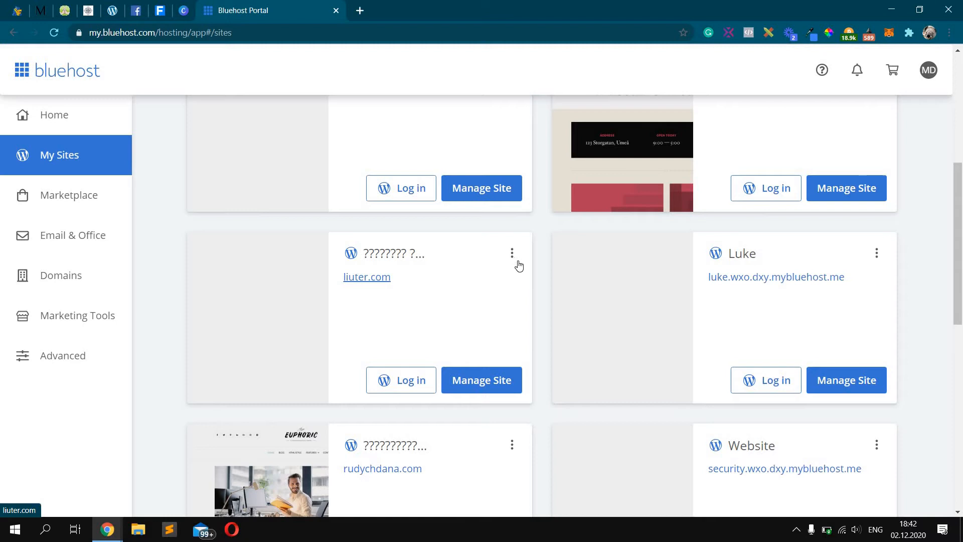
{"action": "left_click", "coordinate": [512, 253]}
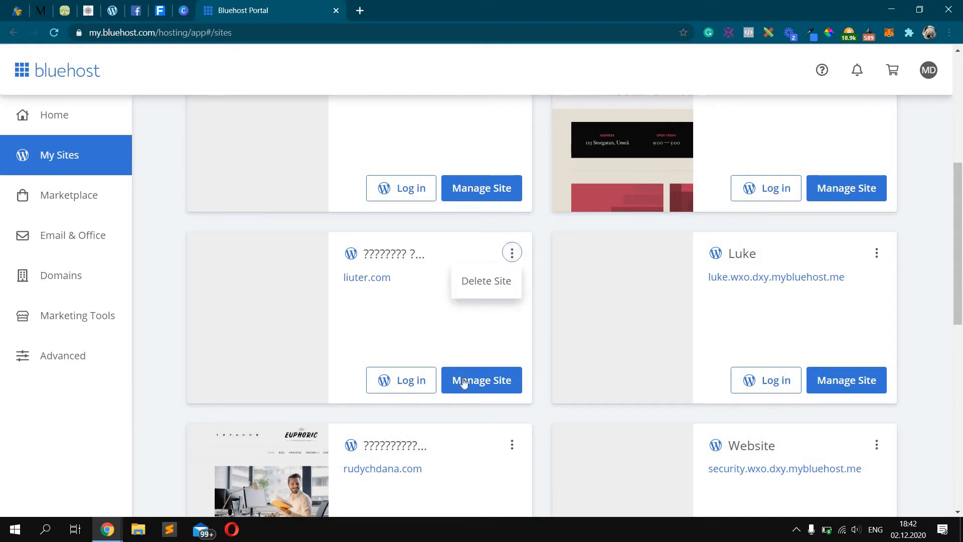
Choose Manage Site on the liuter.com card.
{"action": "left_click", "coordinate": [482, 380]}
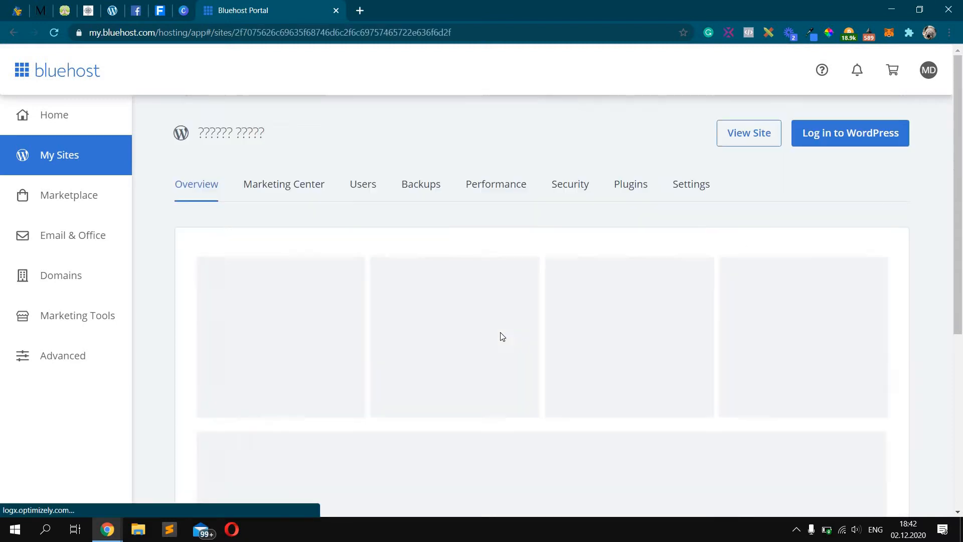
{"action": "mouse_move", "coordinate": [838, 199]}
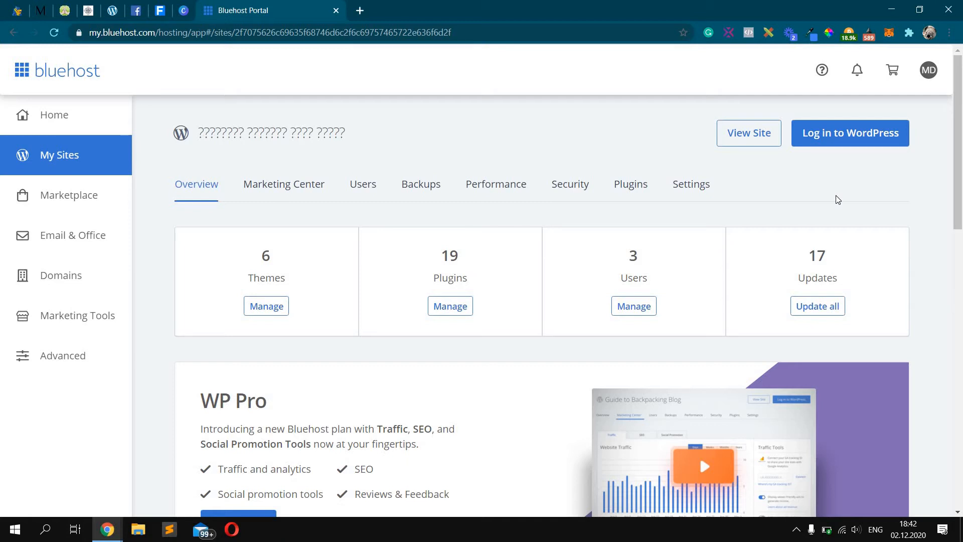
On liuter.com's Security tab, switch the Free SSL Certificate toggle ON.
{"action": "left_click", "coordinate": [570, 184]}
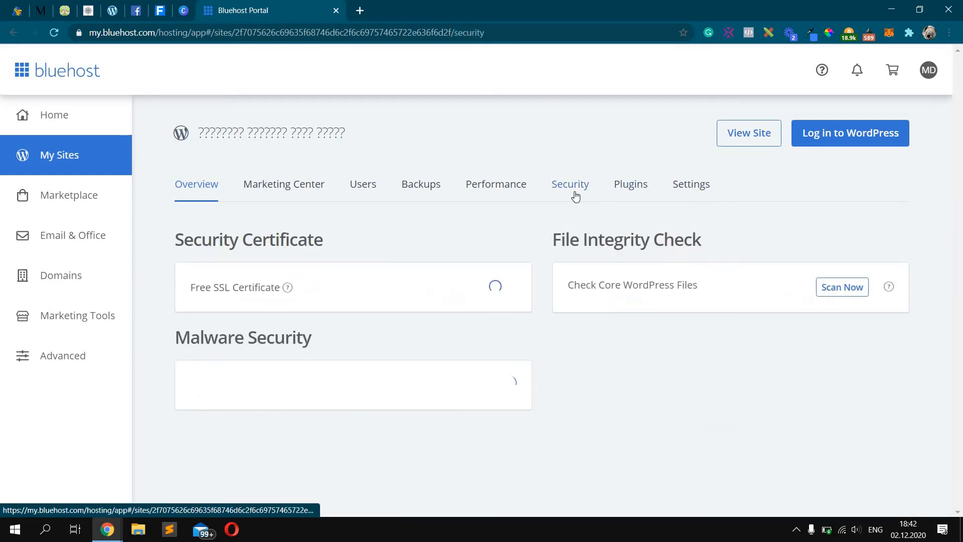
{"action": "left_click", "coordinate": [570, 184]}
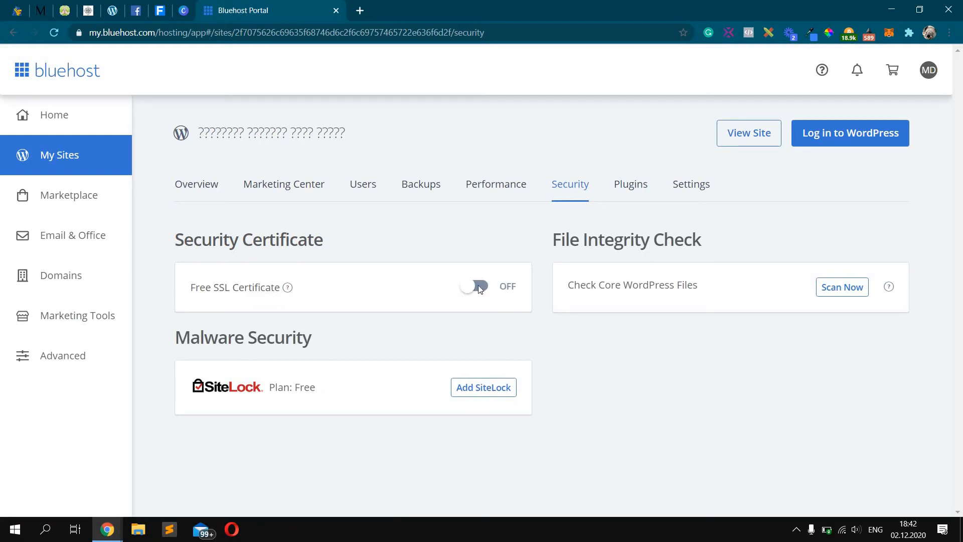
{"action": "left_click", "coordinate": [475, 287]}
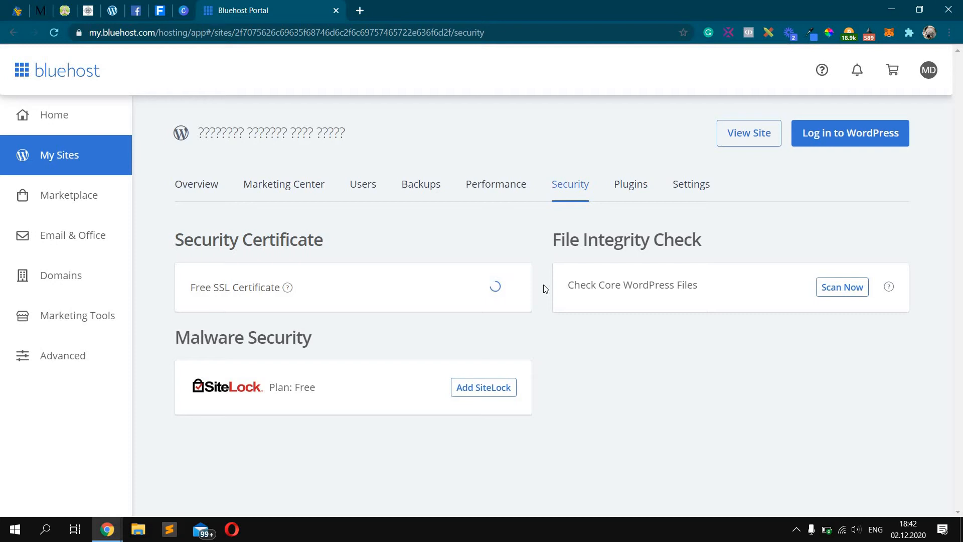
{"action": "left_click", "coordinate": [481, 286]}
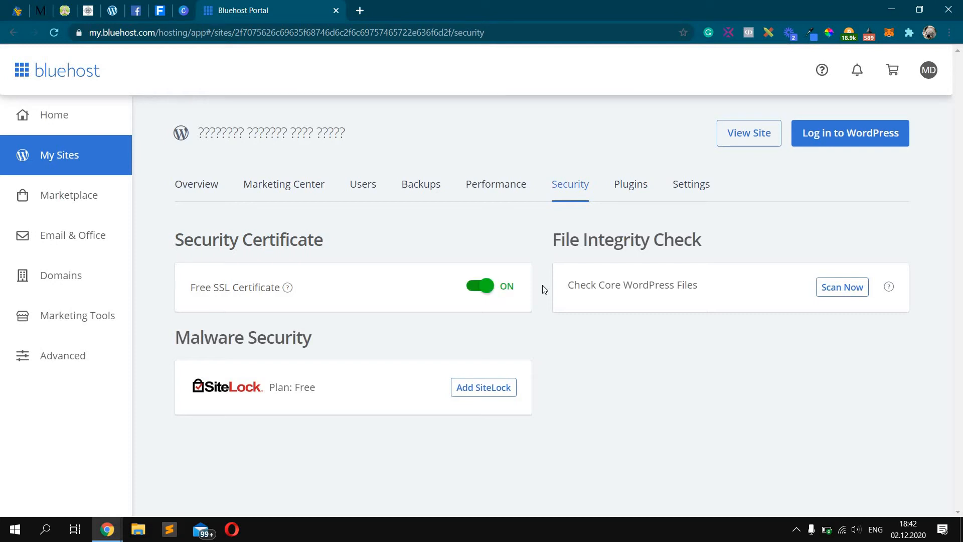
{"action": "mouse_move", "coordinate": [452, 248]}
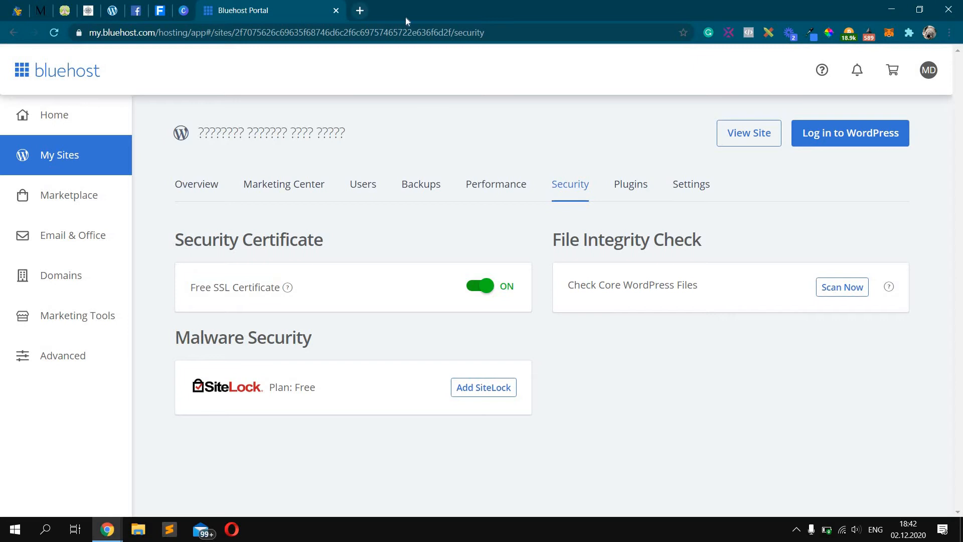
{"action": "left_click", "coordinate": [359, 11]}
{"action": "type", "text": "liuter.com"}
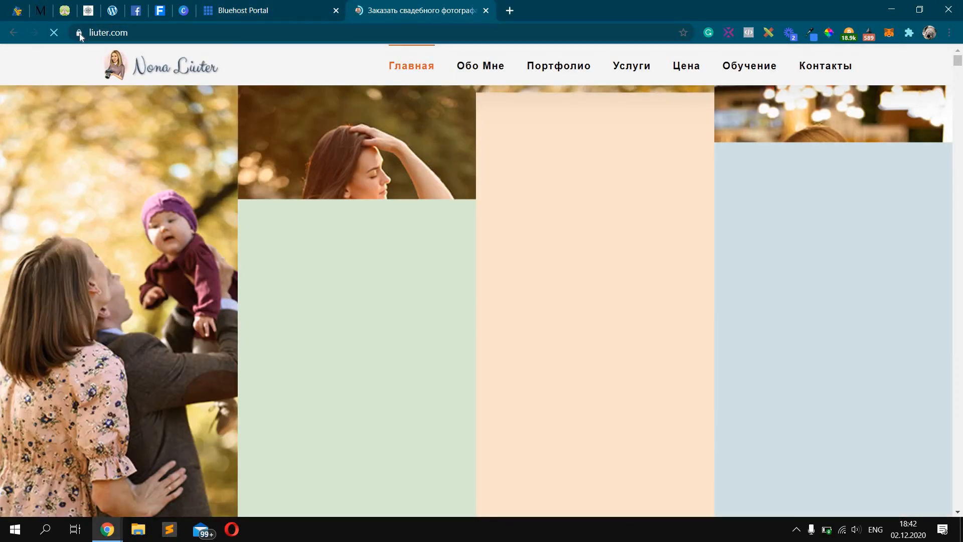
{"action": "left_click", "coordinate": [79, 32]}
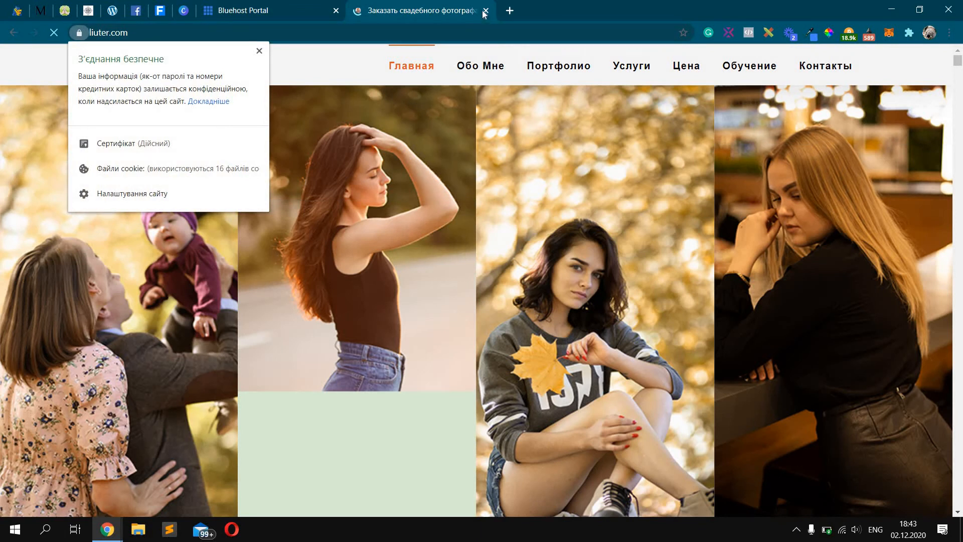
{"action": "left_click", "coordinate": [485, 12]}
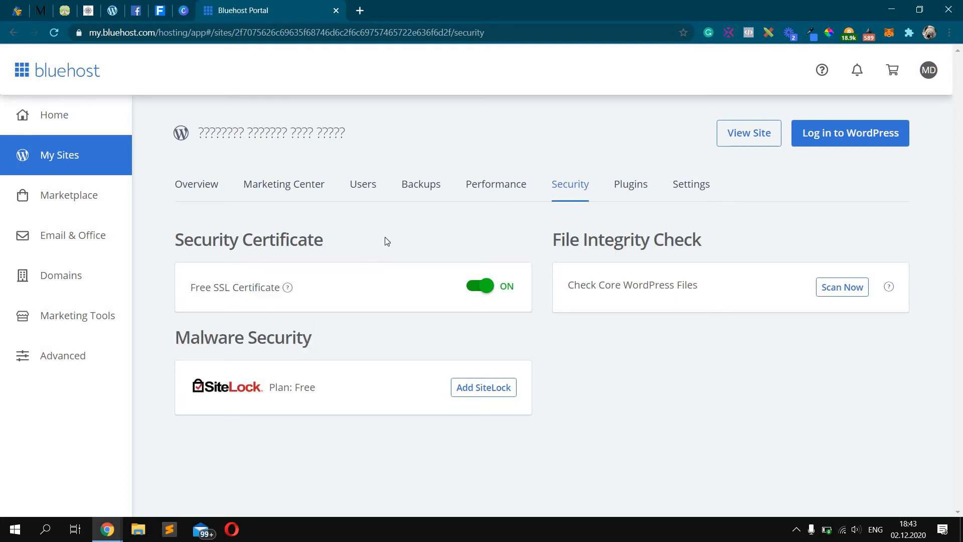
{"action": "mouse_move", "coordinate": [383, 227]}
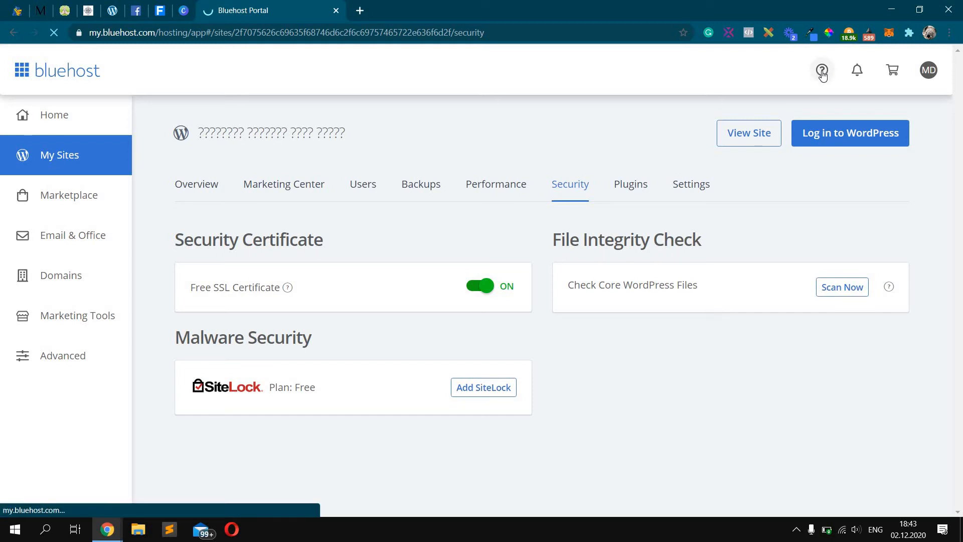
Open the help knowledge base from the top bar's question-mark icon.
{"action": "left_click", "coordinate": [822, 70]}
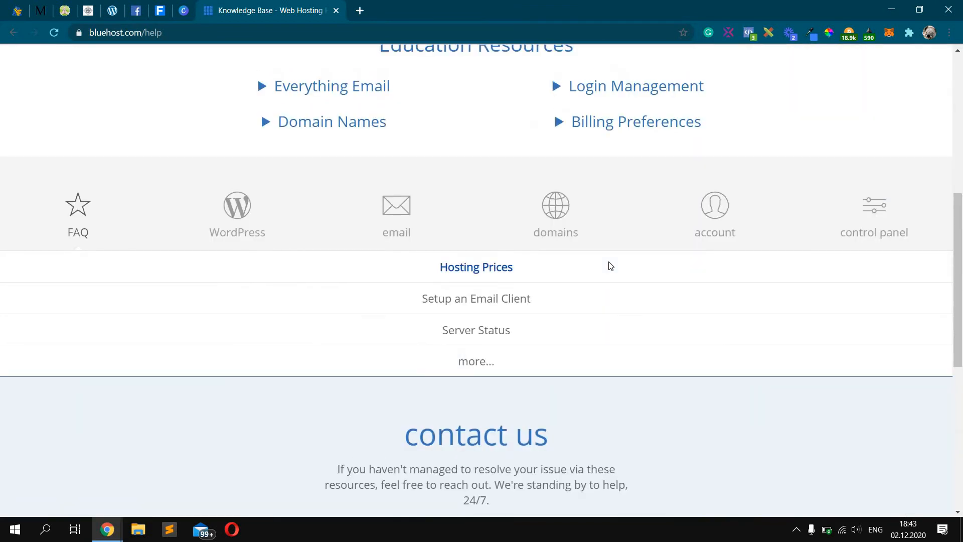
Scroll to the help center's contact section and go to the Contact Us page.
{"action": "scroll", "scroll_direction": "up", "scroll_amount": 3}
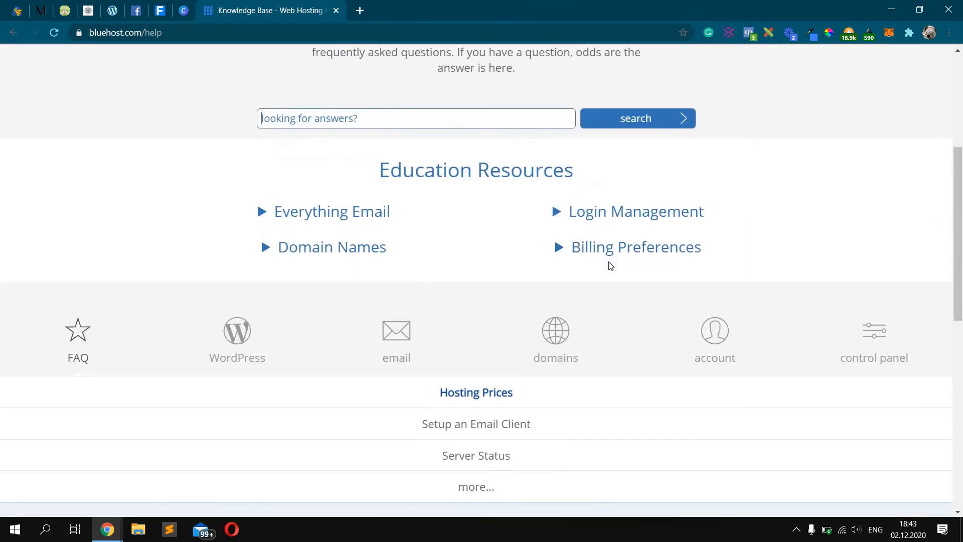
{"action": "scroll", "scroll_direction": "down", "scroll_amount": 3}
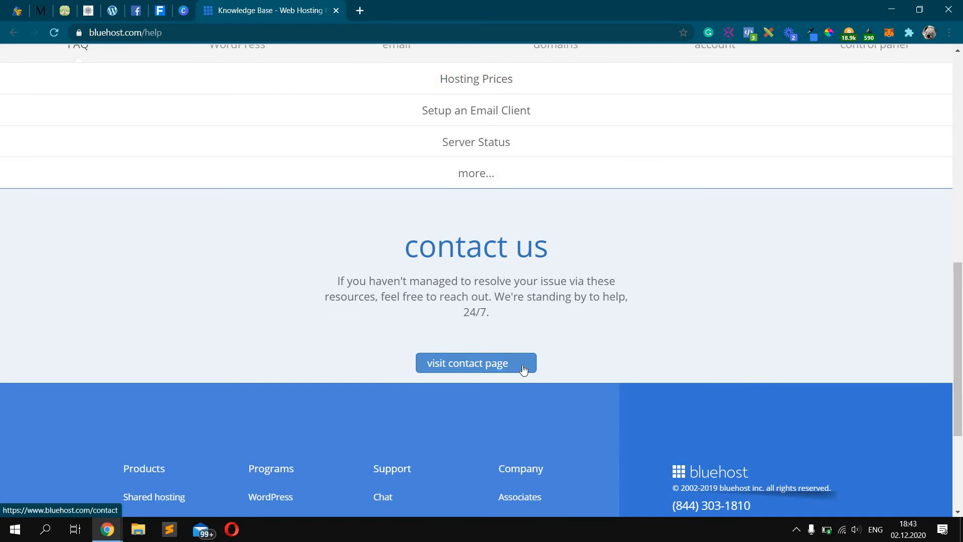
{"action": "left_click", "coordinate": [475, 362]}
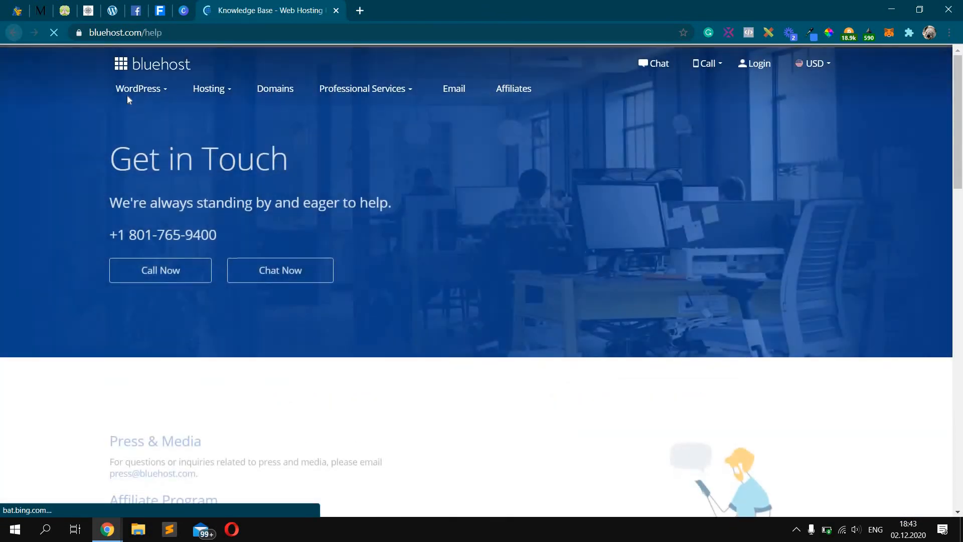
{"action": "scroll", "scroll_direction": "down", "scroll_amount": 3}
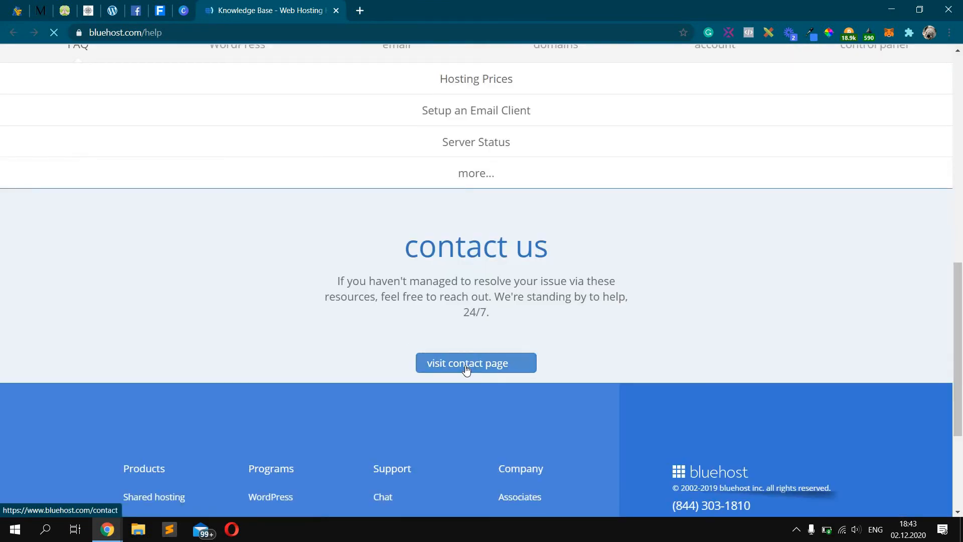
{"action": "left_click", "coordinate": [475, 362]}
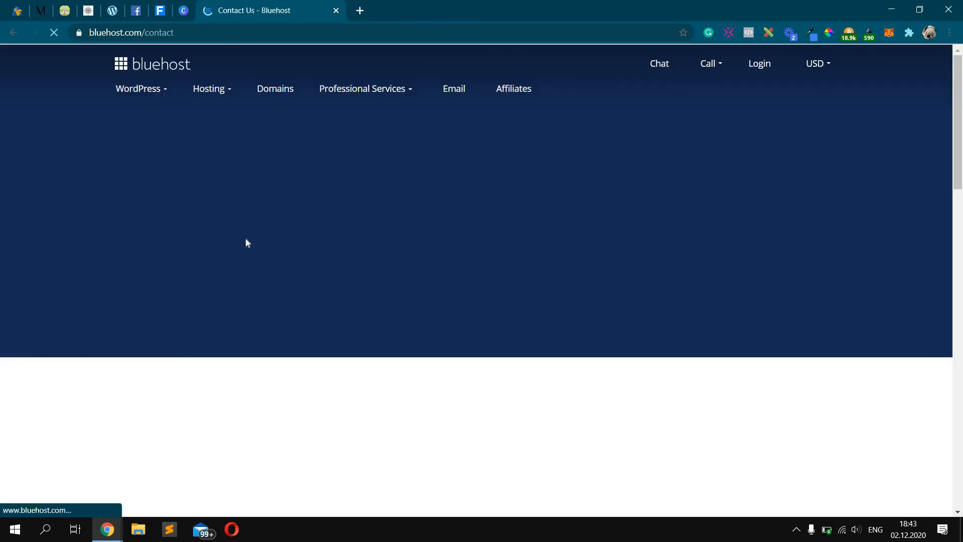
Launch the helpchat.bluehost.com support chat via Chat Now.
{"action": "left_click", "coordinate": [280, 266]}
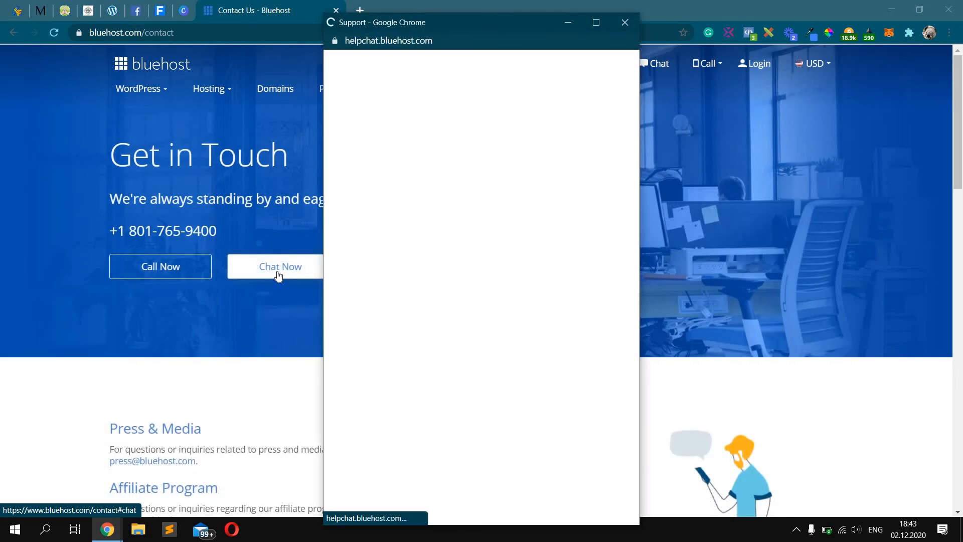
{"action": "mouse_move", "coordinate": [423, 259]}
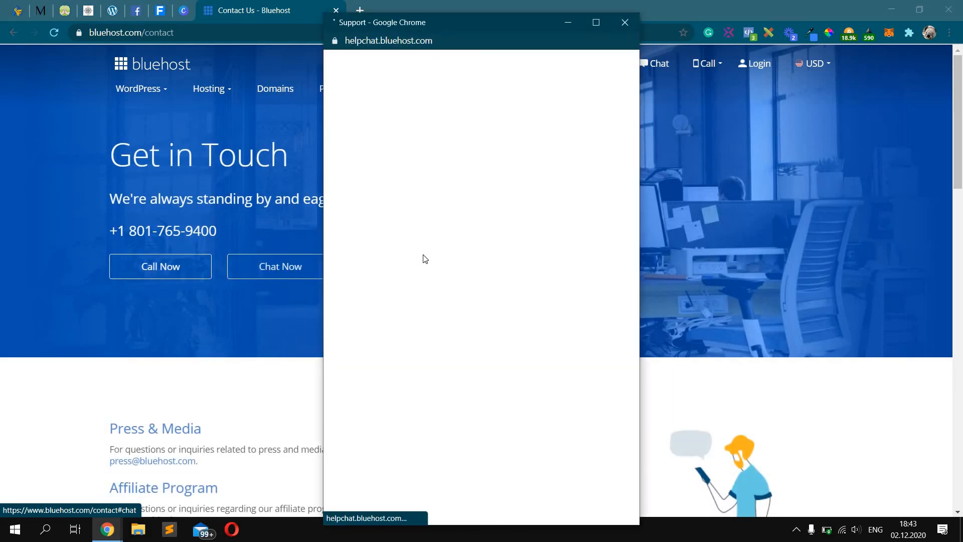